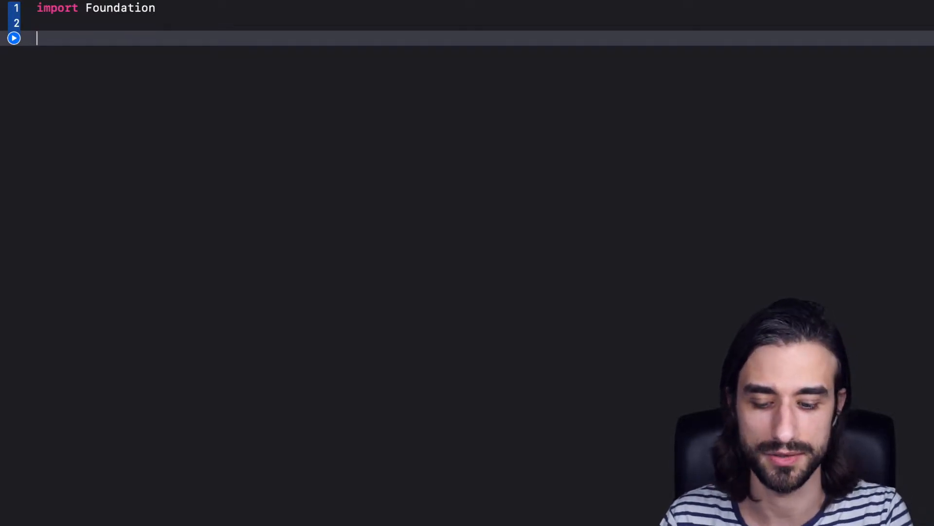
# - Declare basicStringInterpolation = "2 * 2 = \(2 * 2)" with the trailing comment "2 * 2 = 4"
pyautogui.write('let basicStringInterpolation = "2 * 2 = \\(2 * 2)" // "2 * 2 = 4"')
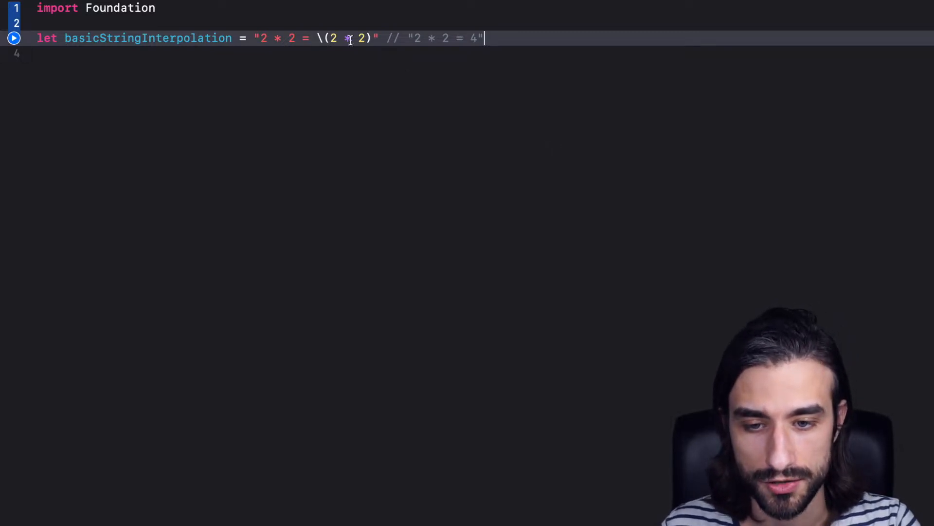
pyautogui.doubleClick(346, 38)
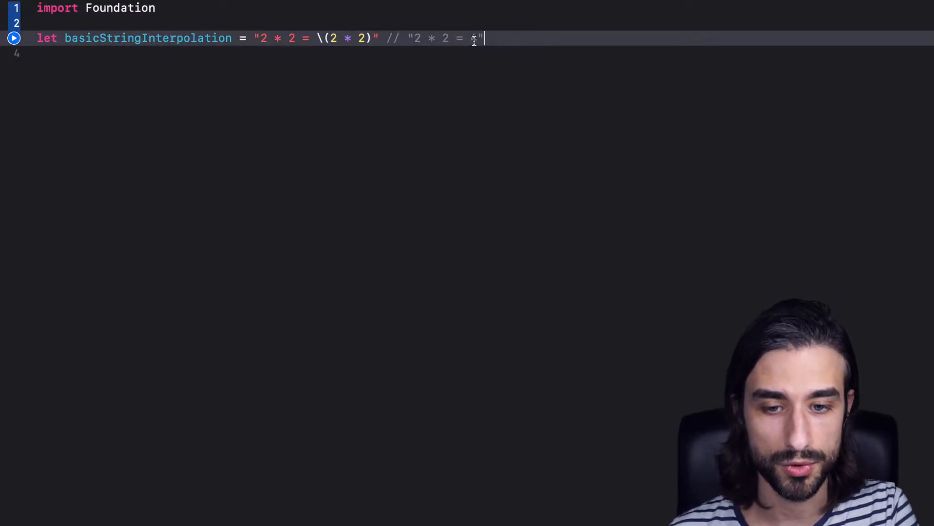
pyautogui.write('4')
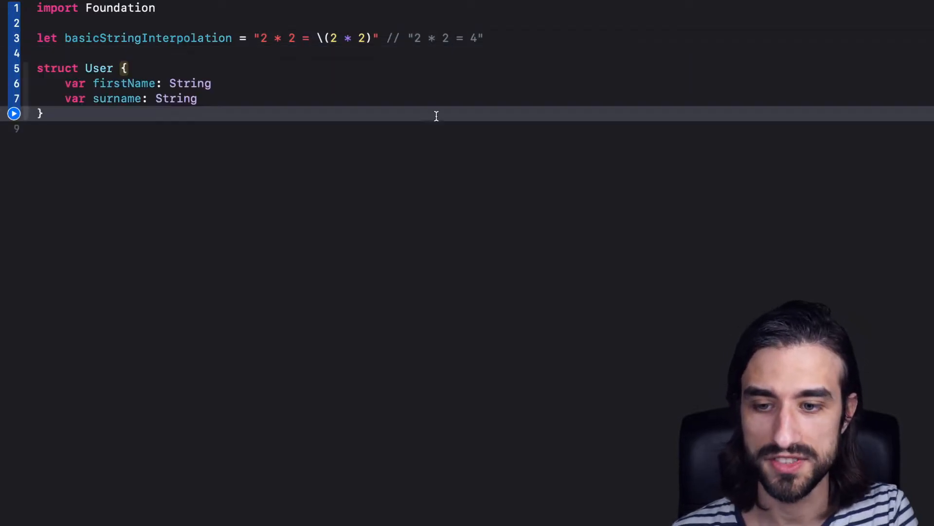
# - Create famousUser John Lennon and print "\(user: famousUser)" expecting "My name is John Lennon"
pyautogui.press('Return')
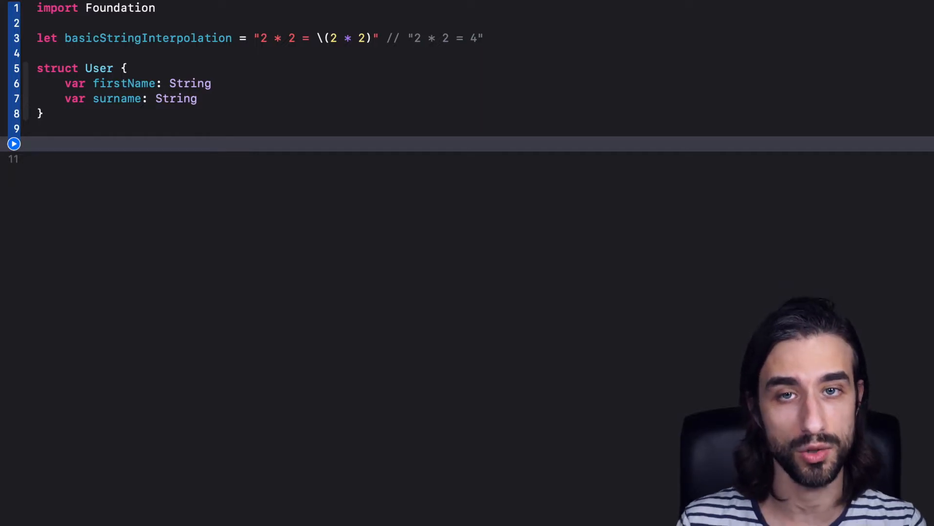
pyautogui.write('let famousUser = User(firstName: "John", surname: "Lennon")')
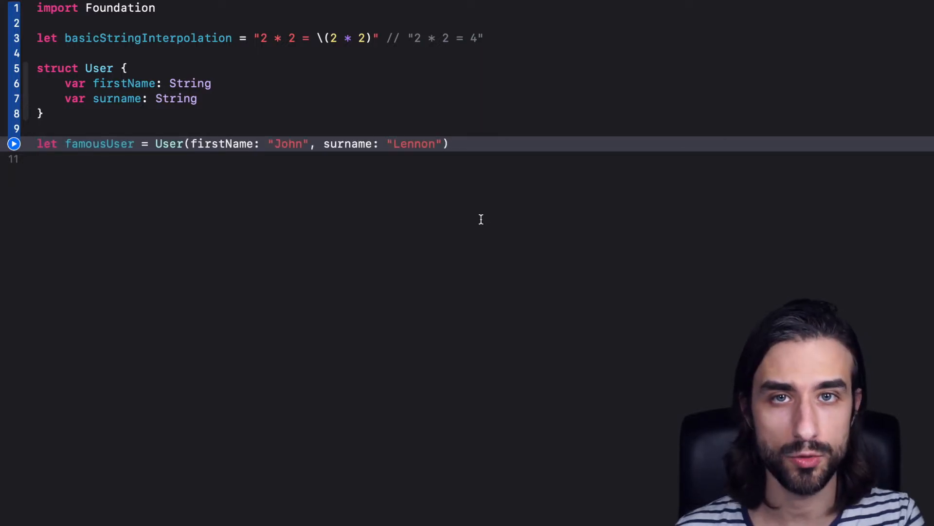
pyautogui.write('print("\\(user: famousUser)") // "My name is John Lennon"')
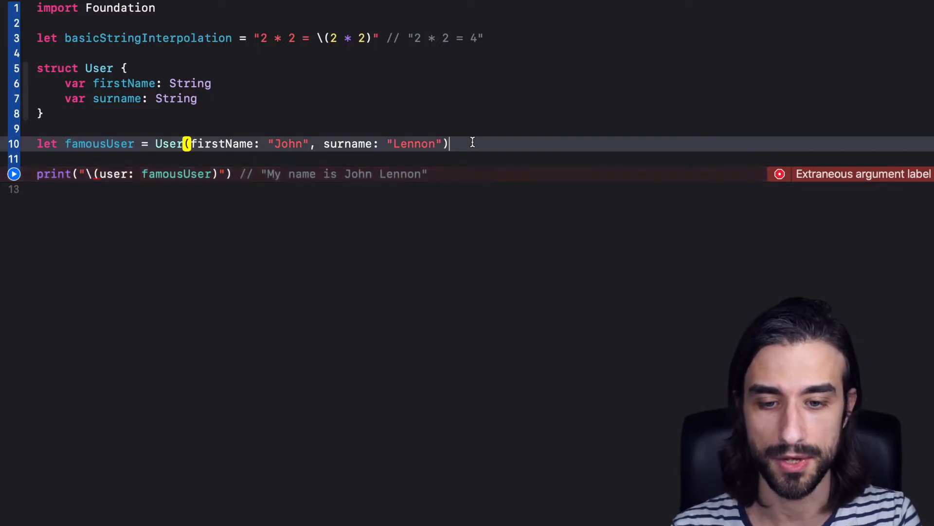
# - Start an empty extension String.StringInterpolation block above the print statement
pyautogui.write('extension String.StringInterpolation')
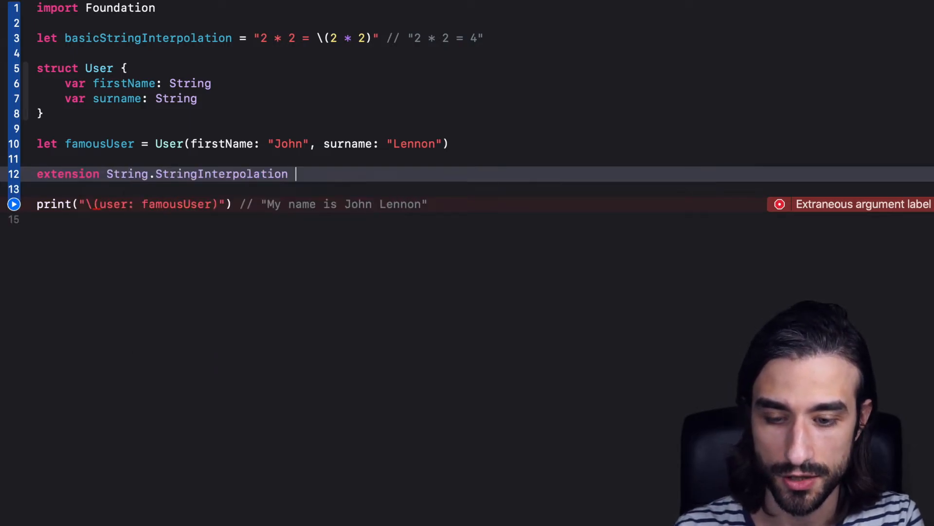
pyautogui.write('{')
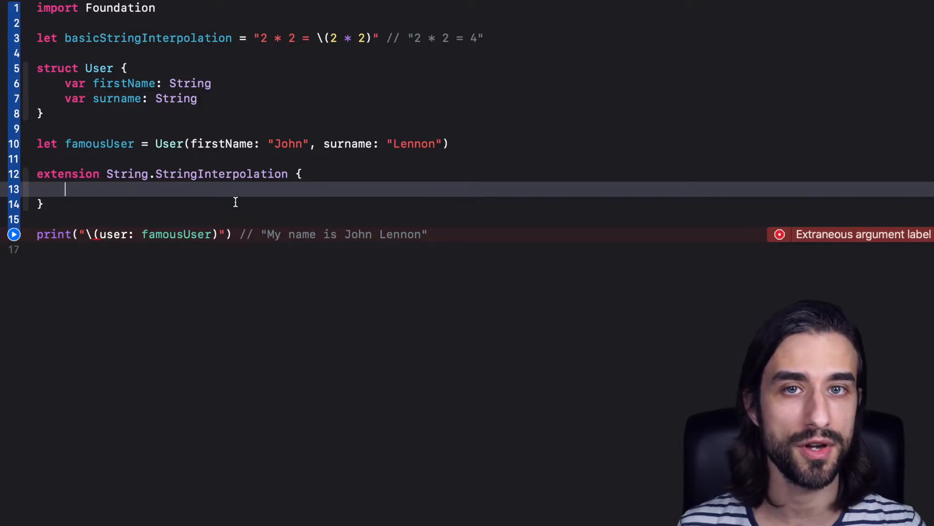
# - Add mutating appendInterpolation(user: User) appending "My name is" with firstName and surname
pyautogui.write('mutating func appendInterpolation(user: User) {')
pyautogui.write('appendInterpolation("My name is \\(user.firstName) \\(user.surname)")')
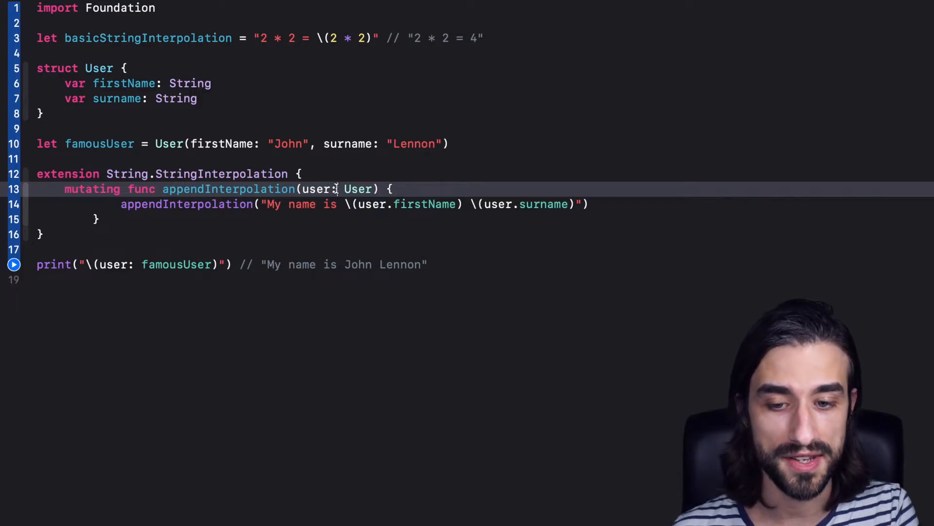
pyautogui.doubleClick(316, 189)
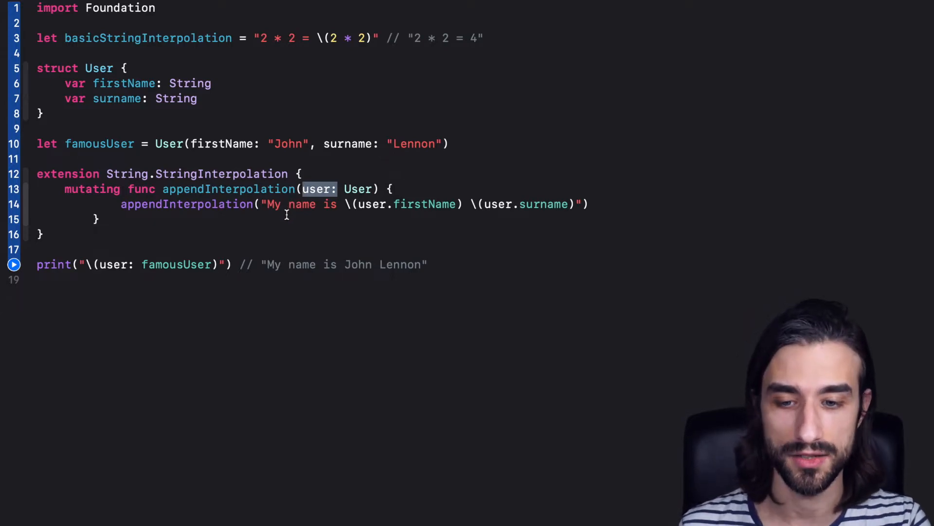
pyautogui.doubleClick(186, 203)
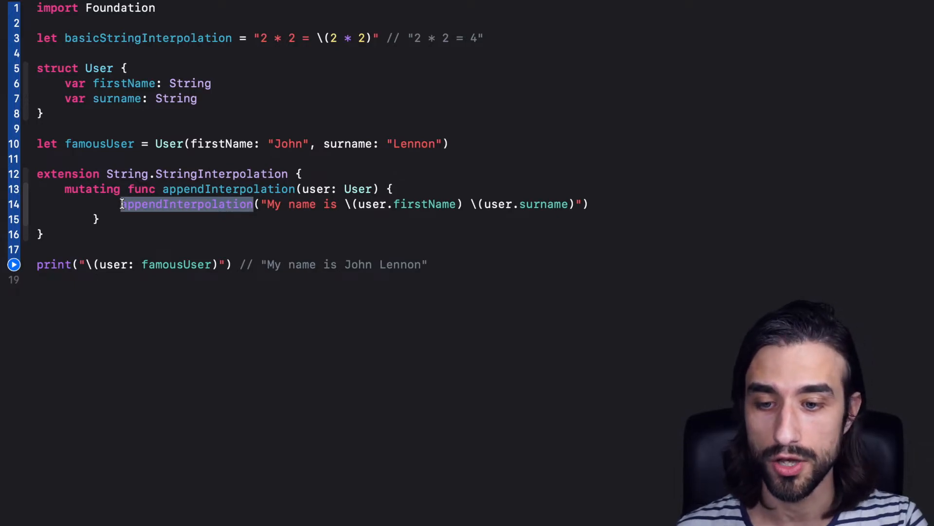
pyautogui.click(269, 204)
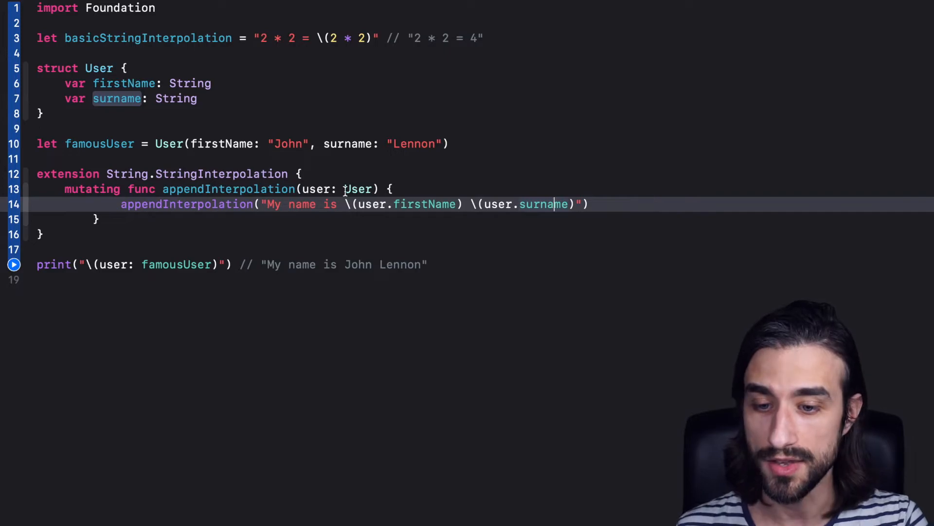
pyautogui.moveTo(393, 235)
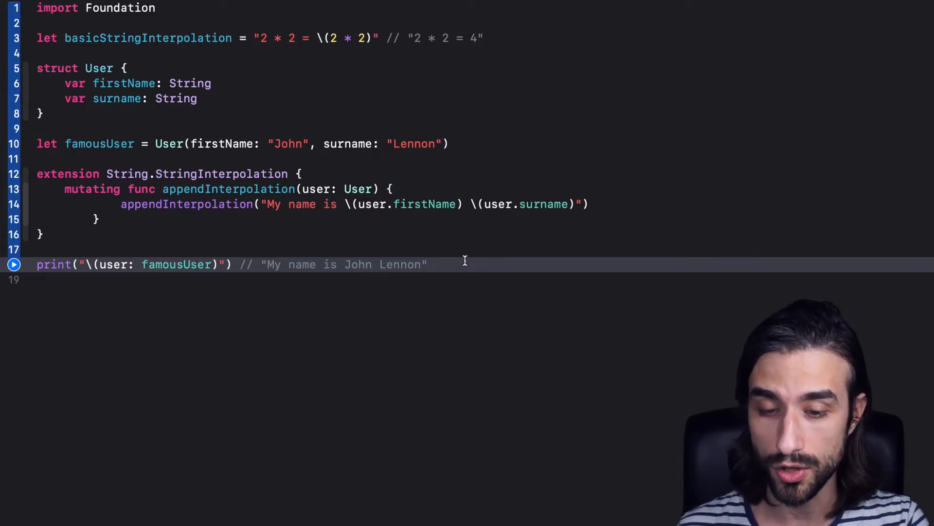
pyautogui.moveTo(216, 263)
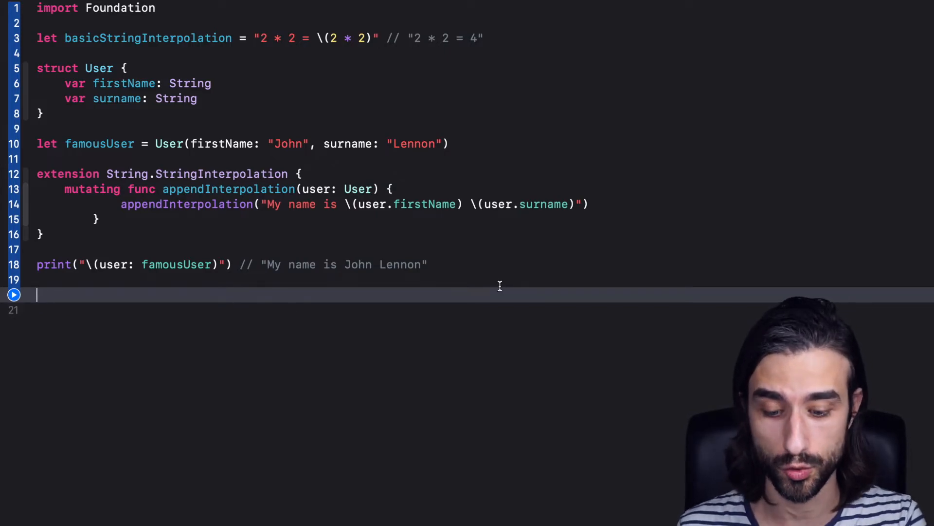
# - Print "\(localized: "welcome.screen.greetings", famousUser.firstName)" with the comment Hello John!
pyautogui.write('/*')
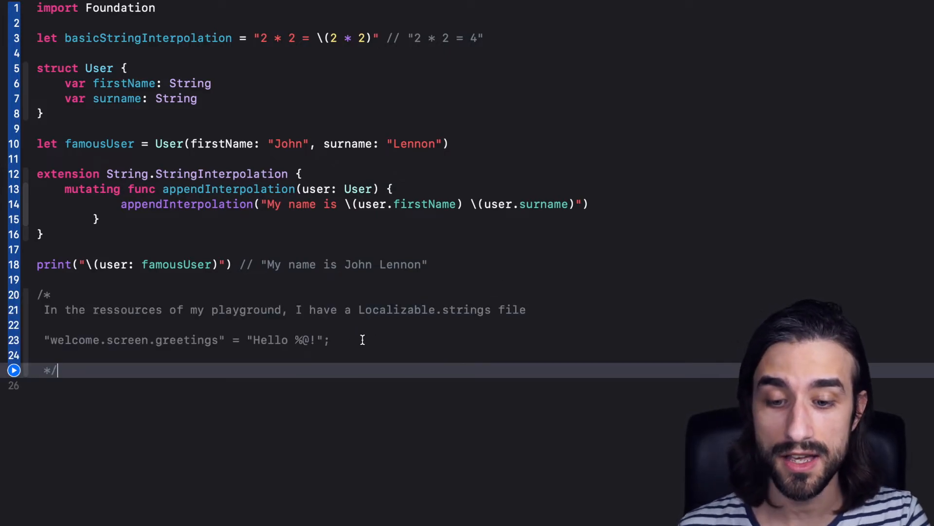
pyautogui.doubleClick(190, 340)
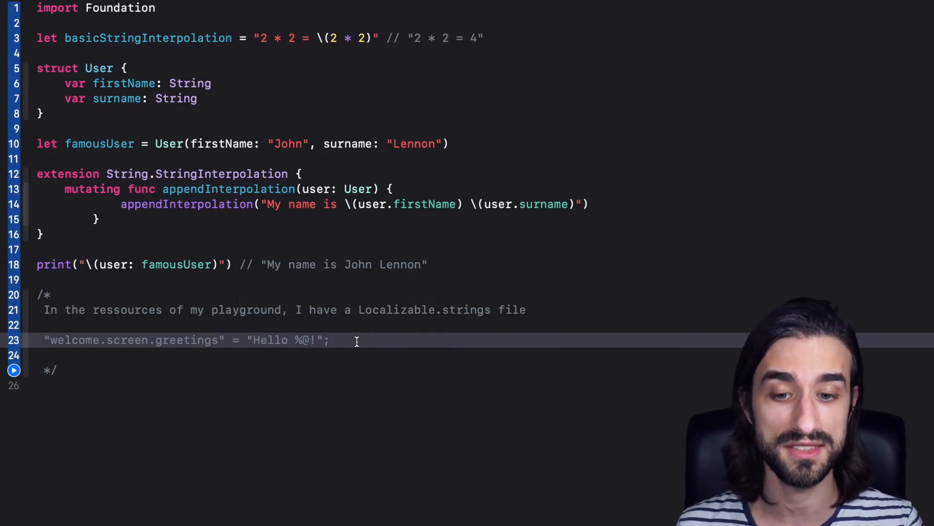
pyautogui.write('print("\\(localized: "welcome.screen.greetings", famousUser.firstName)") // Hello John!')
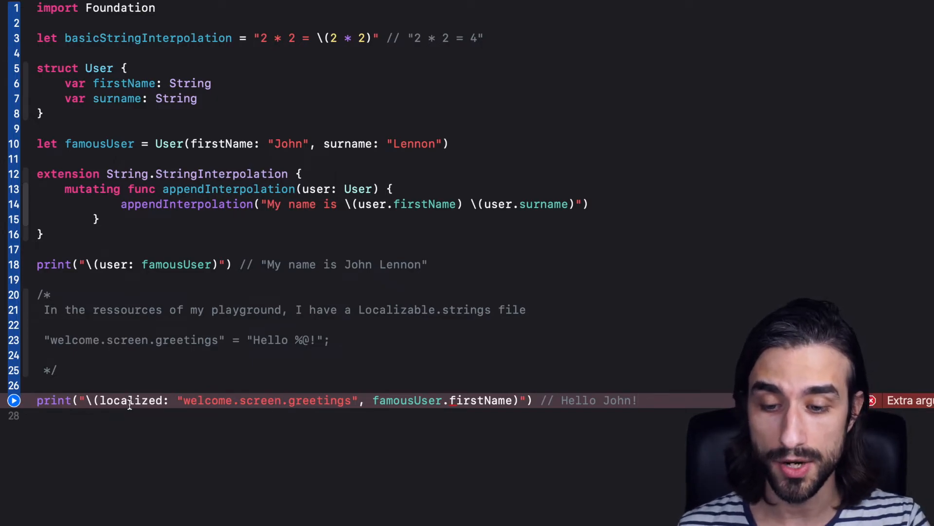
# - Begin a new line above the localized print, starting to write an extension
pyautogui.doubleClick(267, 400)
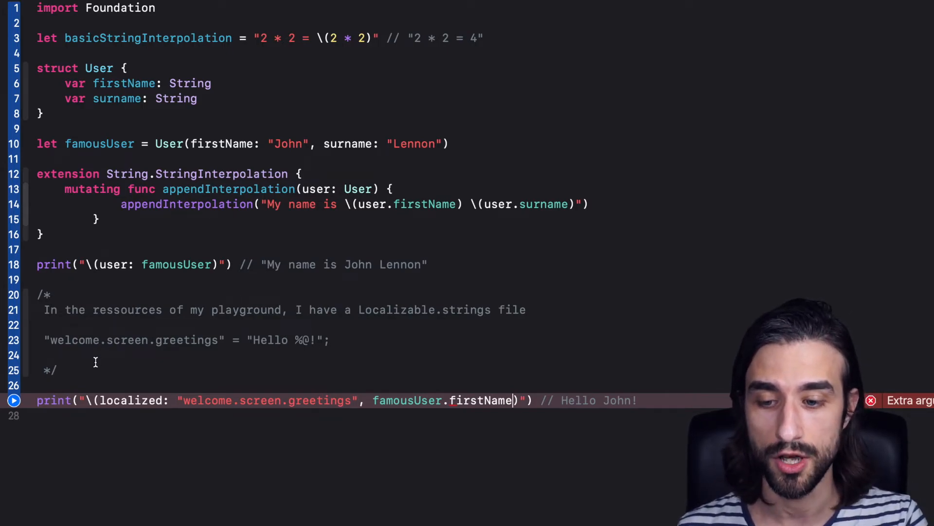
pyautogui.write('e')
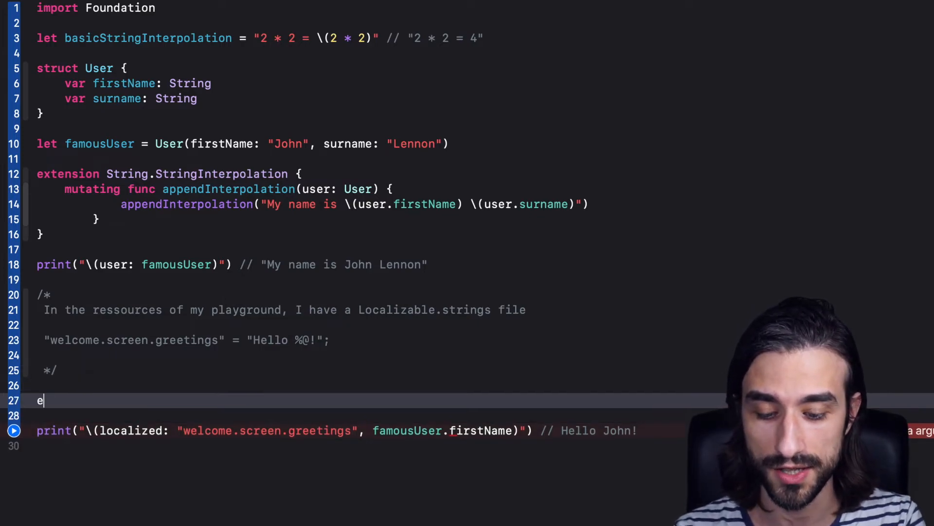
# - Write a second extension String.StringInterpolation with the start of mutating func appendInterpolation(
pyautogui.write('xtension String.StringInterpolation')
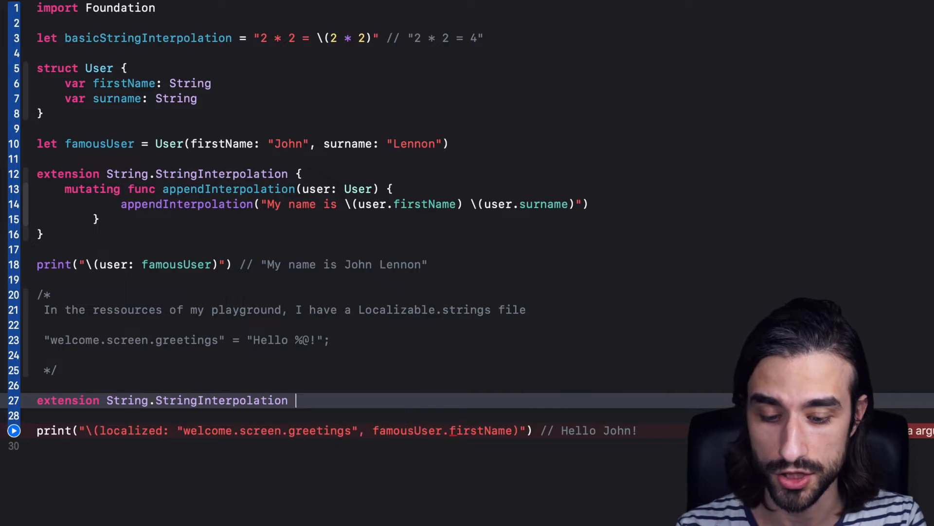
pyautogui.write('{')
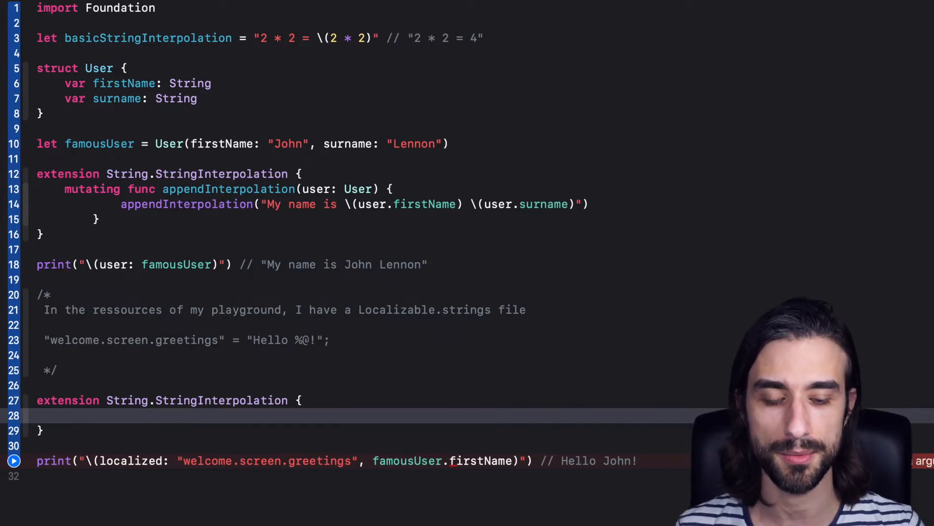
pyautogui.write('mutating')
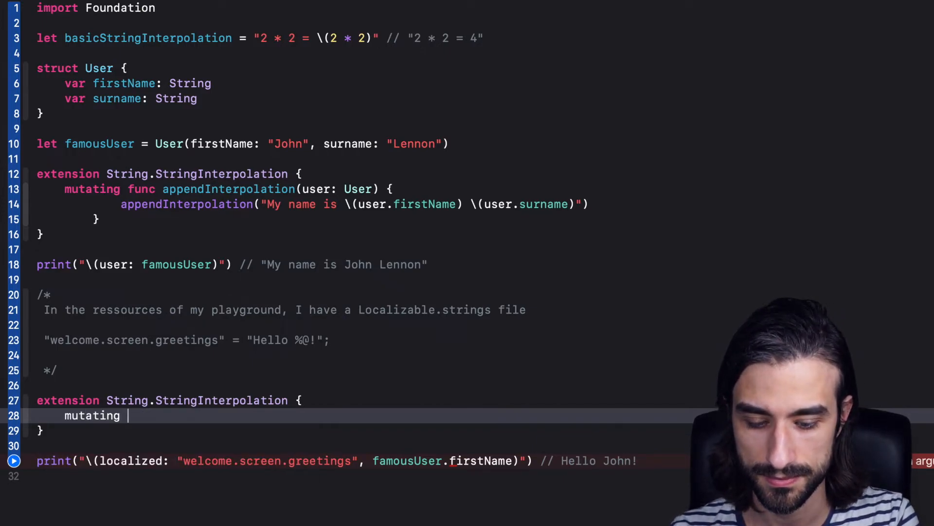
pyautogui.write('func appendIn')
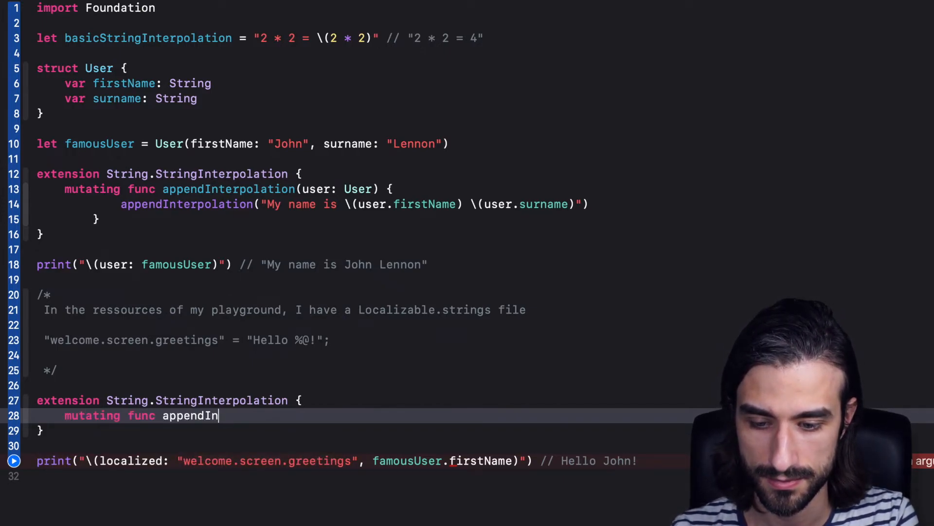
pyautogui.write('terpolation')
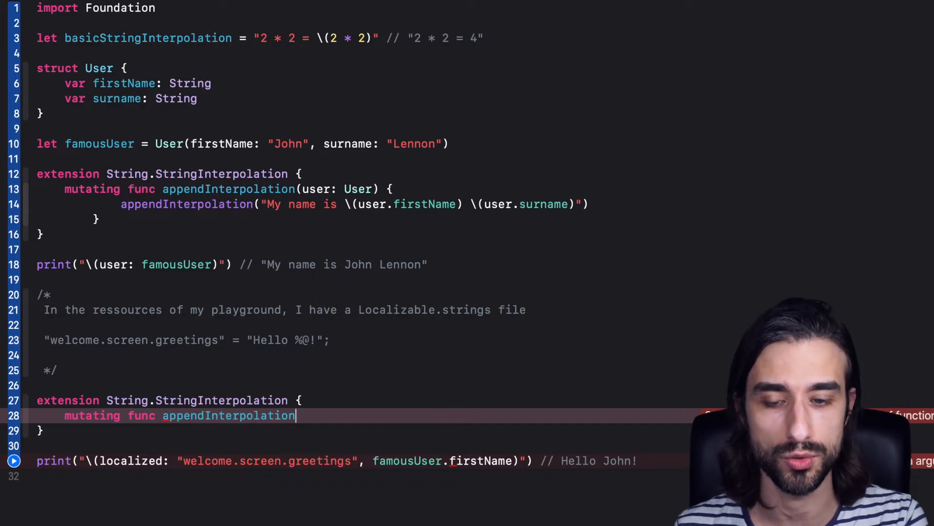
pyautogui.write('(')
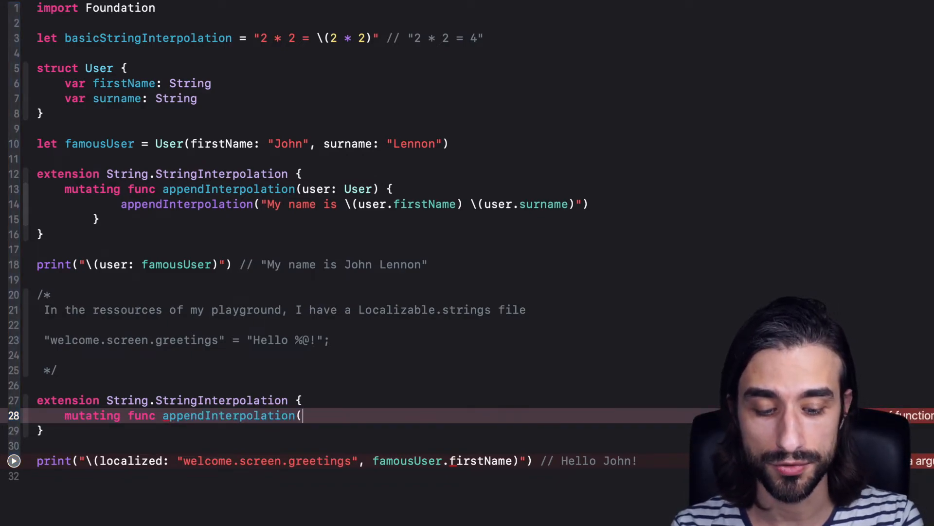
# - Give appendInterpolation the signature (localized key: String, _ args: CVarArg...) with an empty body
pyautogui.write('localized key: String,')
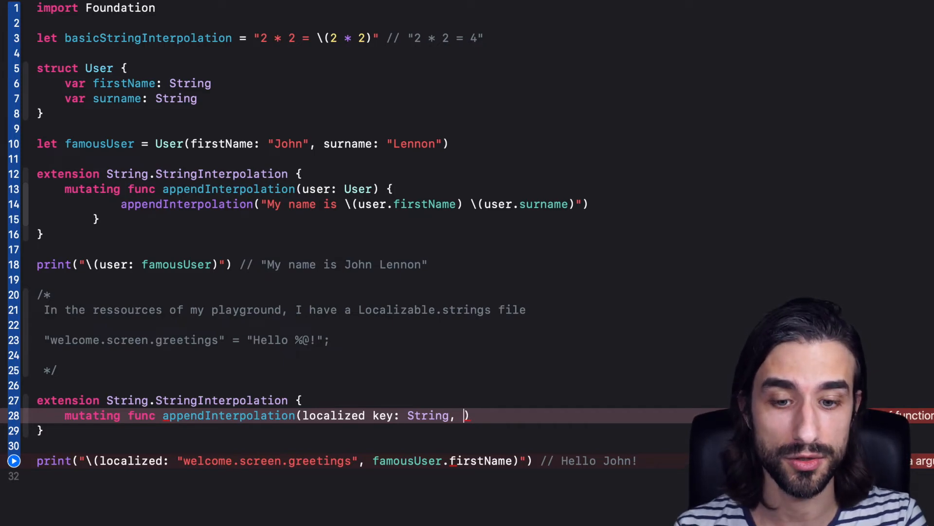
pyautogui.write('_ args: CVarArg...')
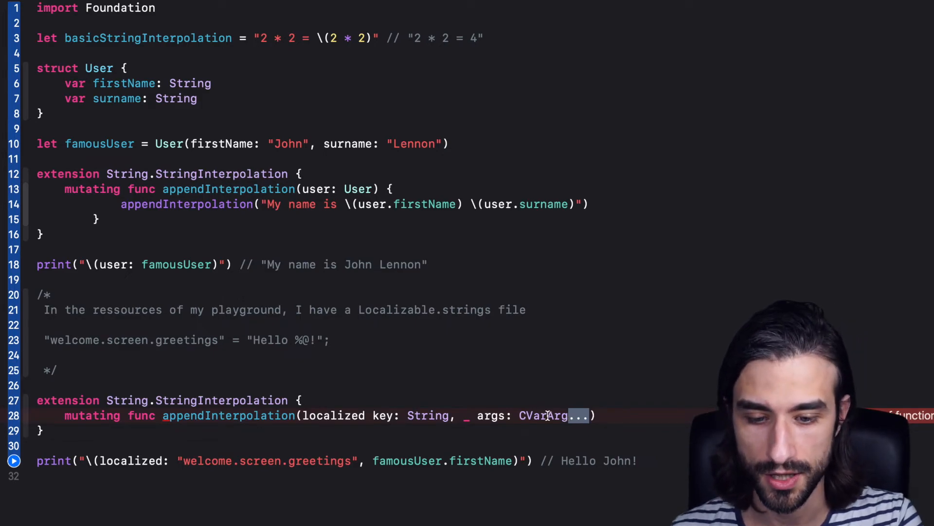
pyautogui.write('{')
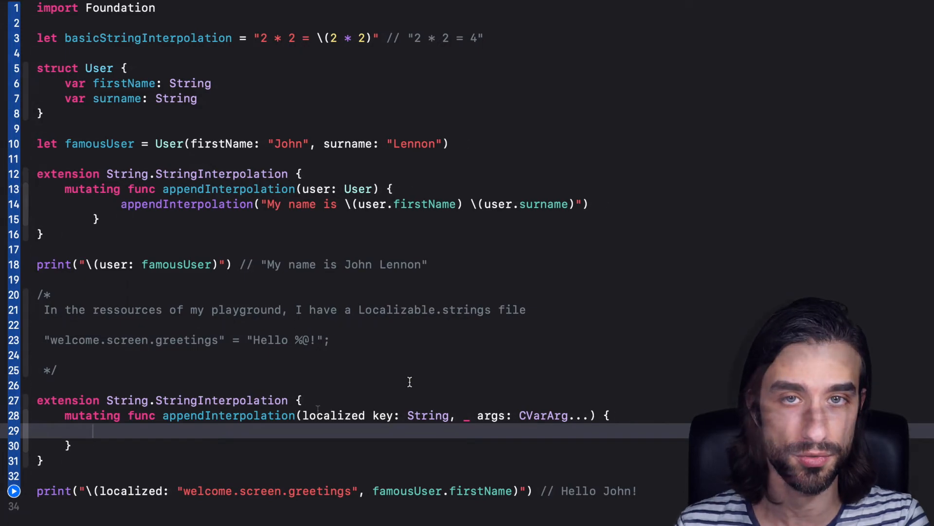
# - Build localized via String(format: NSLocalizedString(key, comment: ""), arguments: args)
pyautogui.write('let localized = String(format: NSLocalizedString(key, comment: ""), arguments: args)')
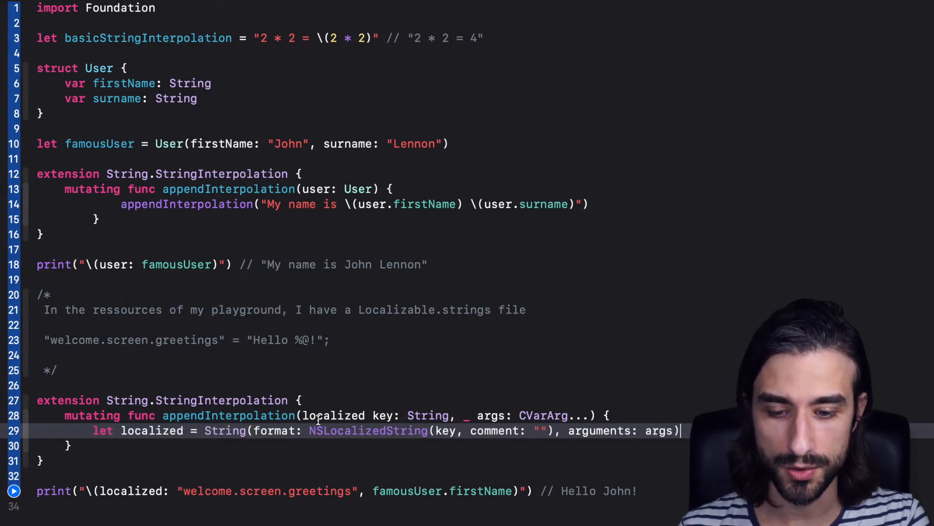
pyautogui.doubleClick(368, 430)
pyautogui.write('appendLiteral(literal: String')
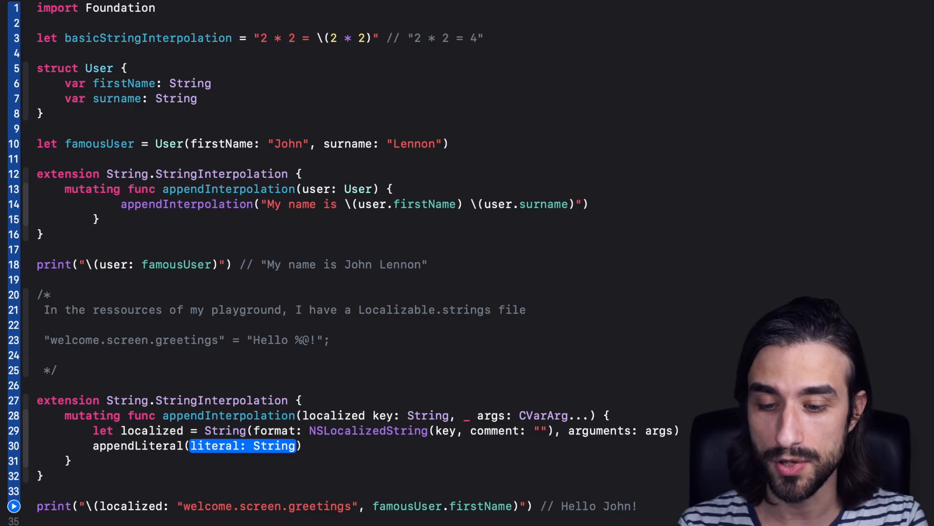
# - Append the formatted string with appendLiteral(localized)
pyautogui.write('localized')
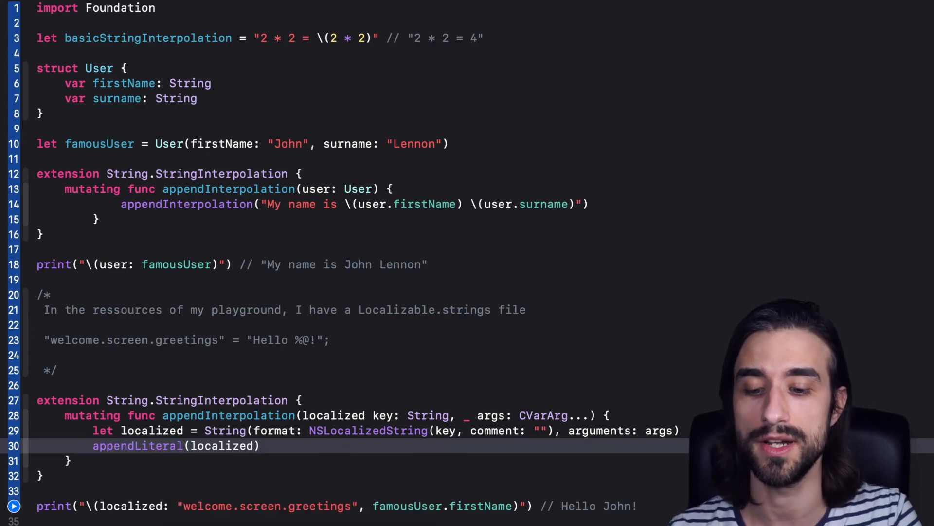